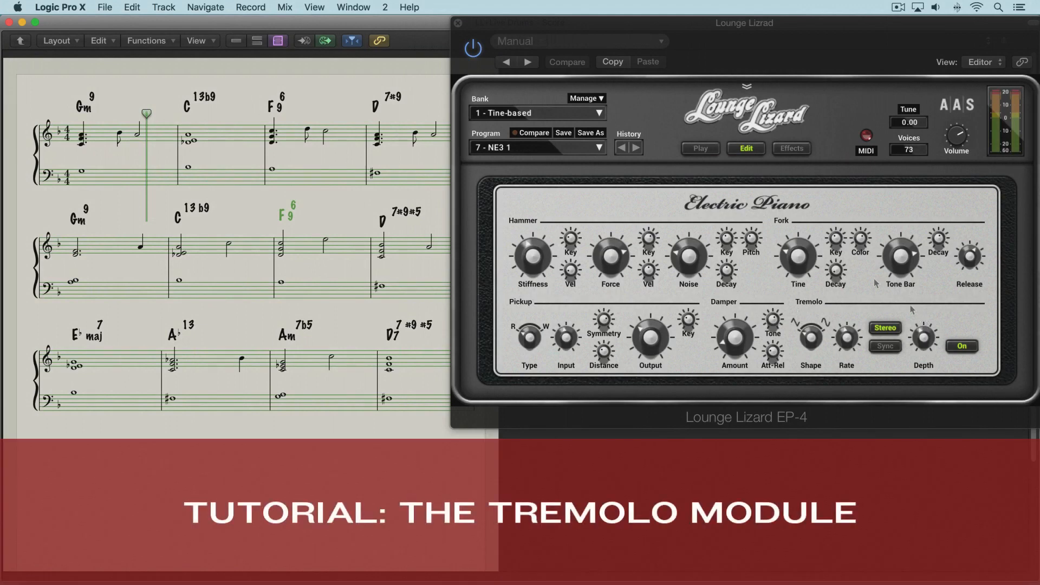
{"action": "mouse_move", "coordinate": [829, 254]}
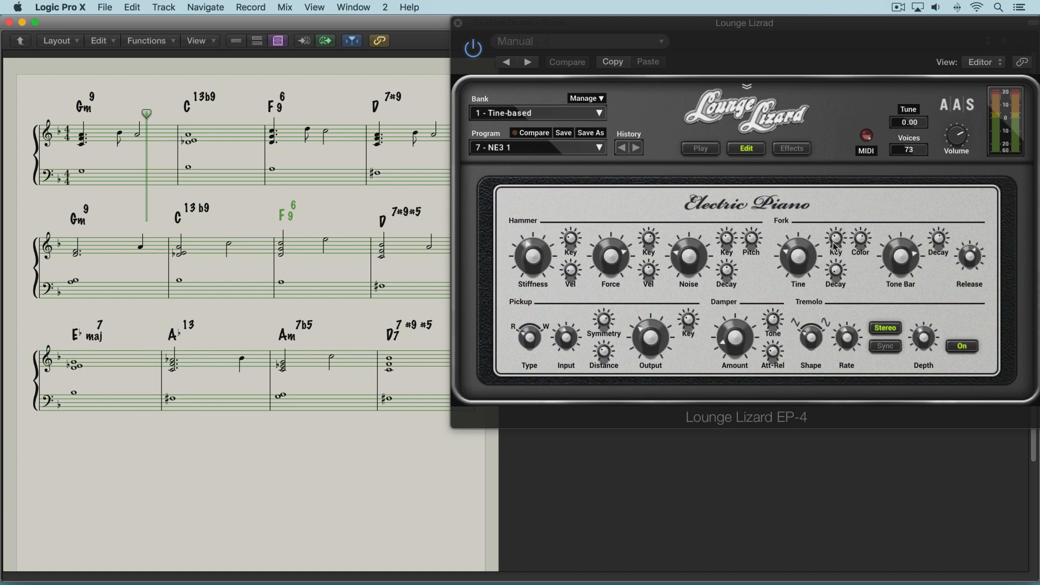
{"action": "mouse_move", "coordinate": [861, 299]}
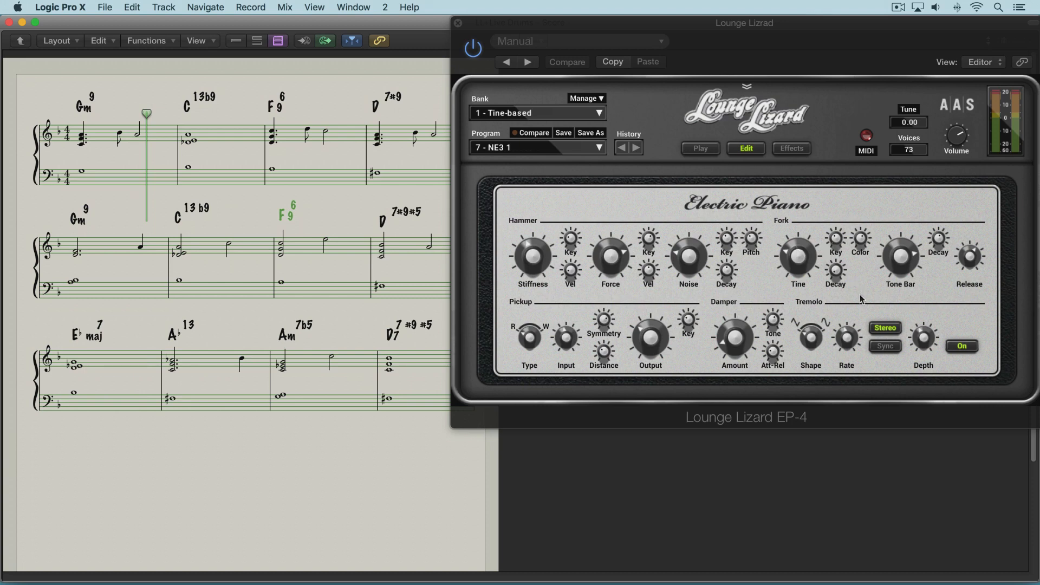
Toggle stereo tremolo off and back on, then lock the tremolo Rate to host tempo
{"action": "left_click", "coordinate": [884, 327]}
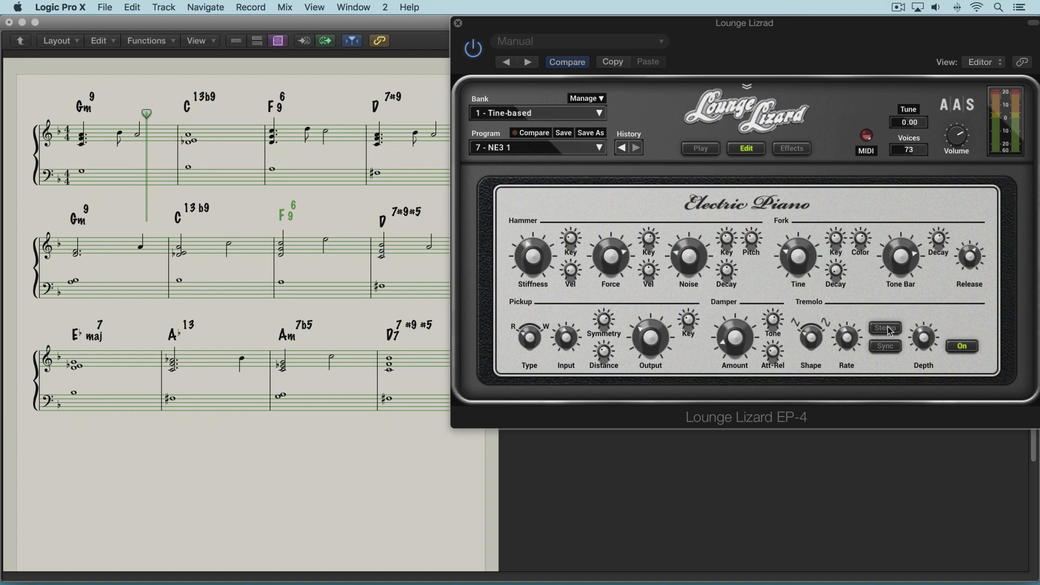
{"action": "left_click", "coordinate": [884, 327]}
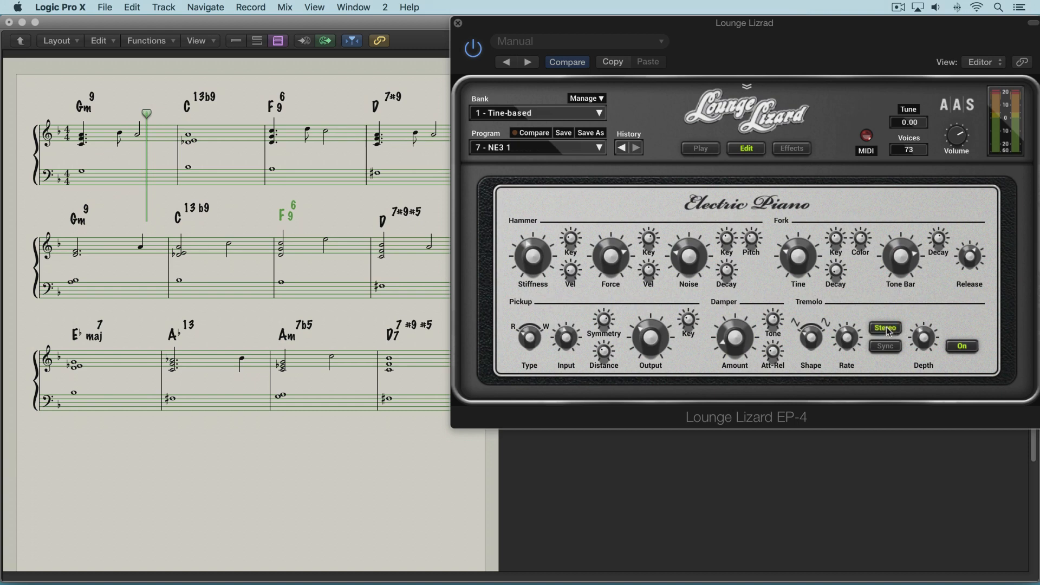
{"action": "mouse_move", "coordinate": [838, 332]}
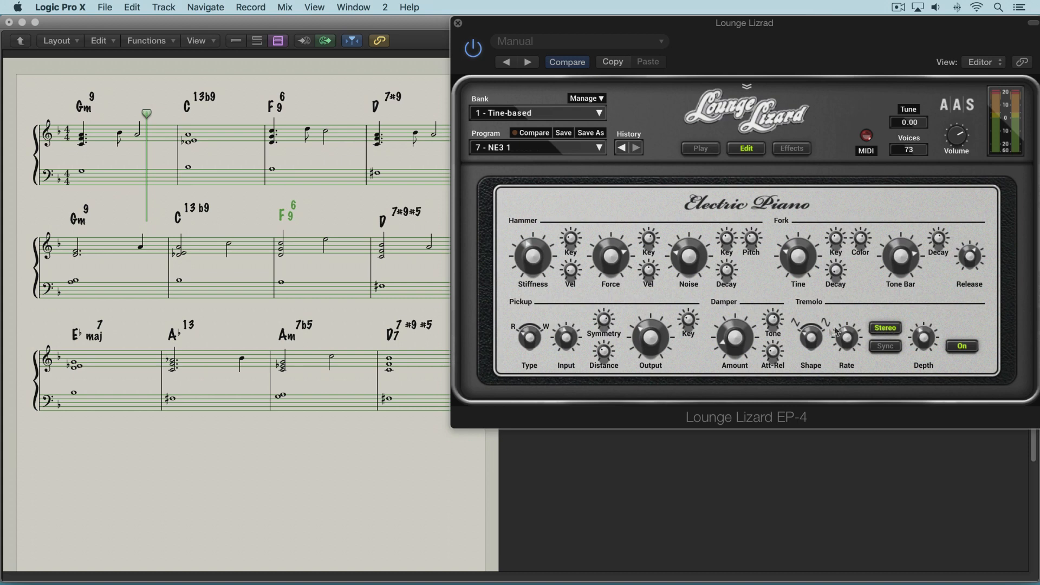
{"action": "mouse_move", "coordinate": [808, 344]}
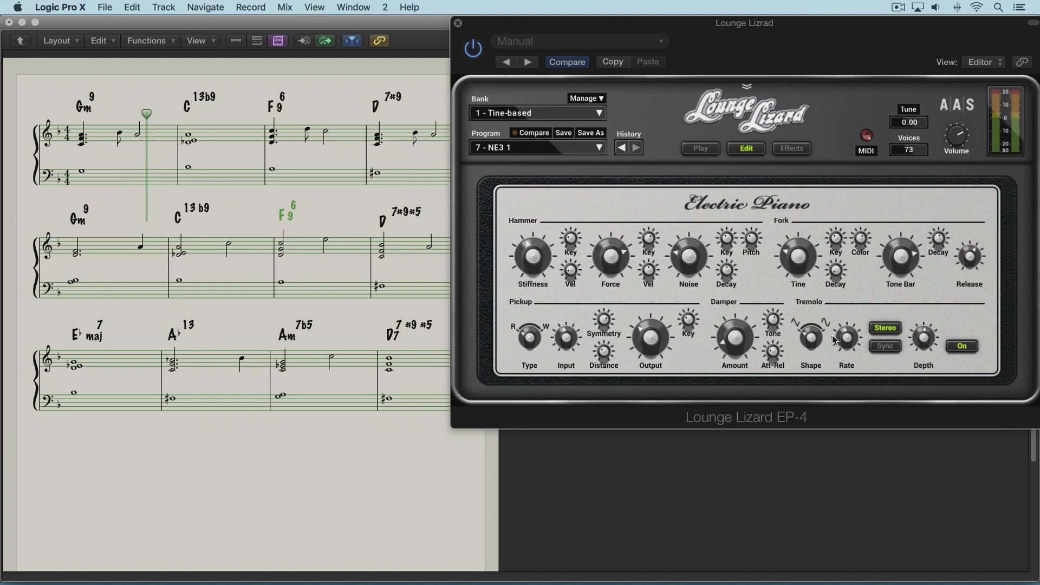
{"action": "mouse_move", "coordinate": [848, 340]}
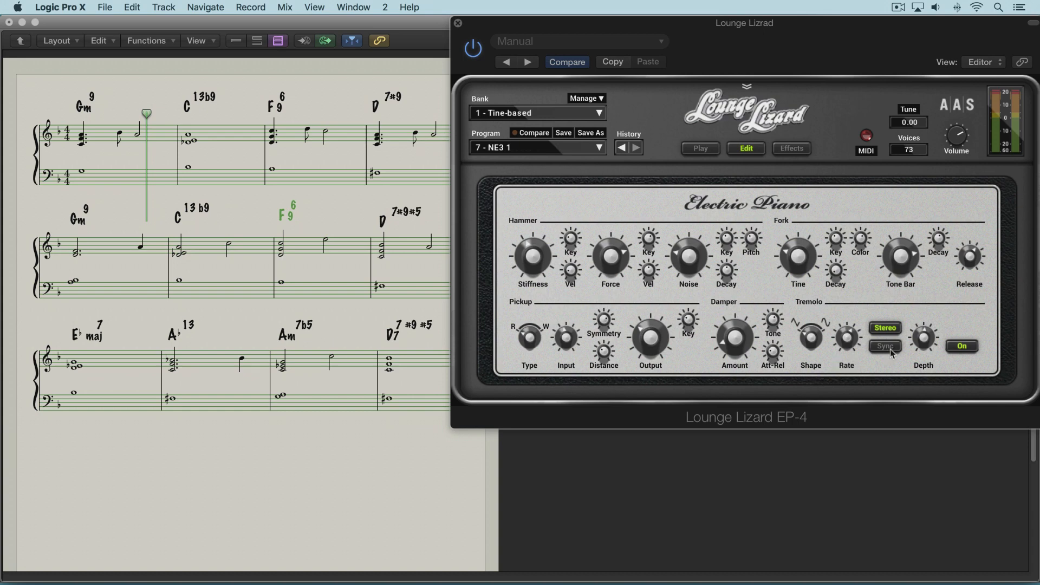
{"action": "left_click", "coordinate": [884, 345]}
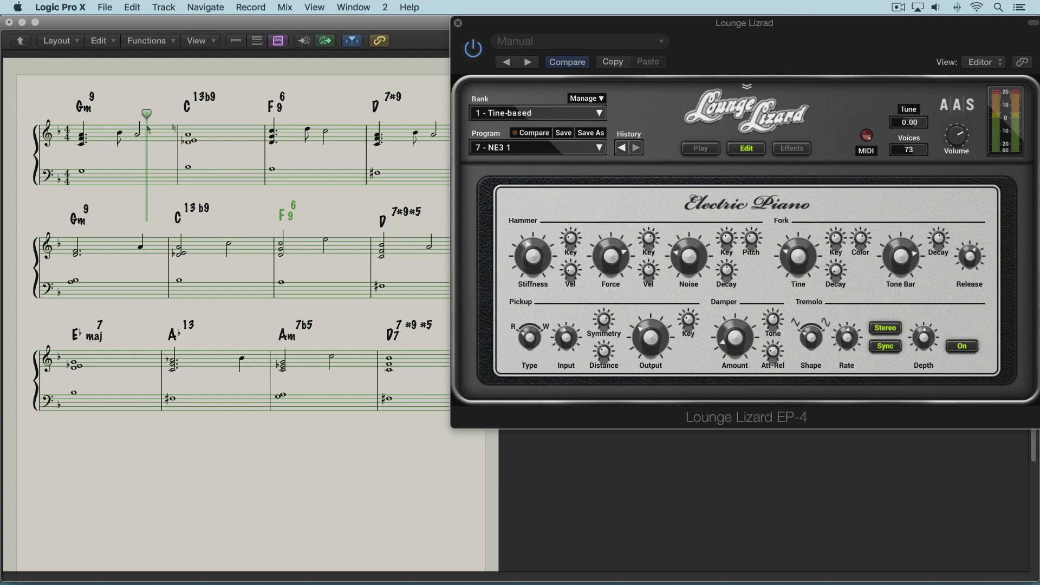
{"action": "mouse_move", "coordinate": [921, 345]}
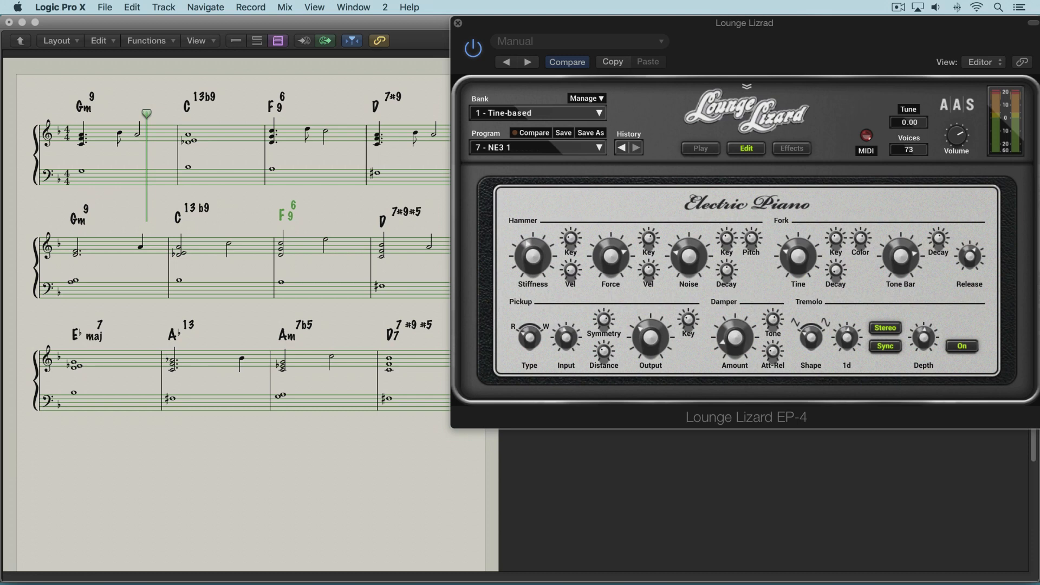
{"action": "left_click", "coordinate": [884, 346]}
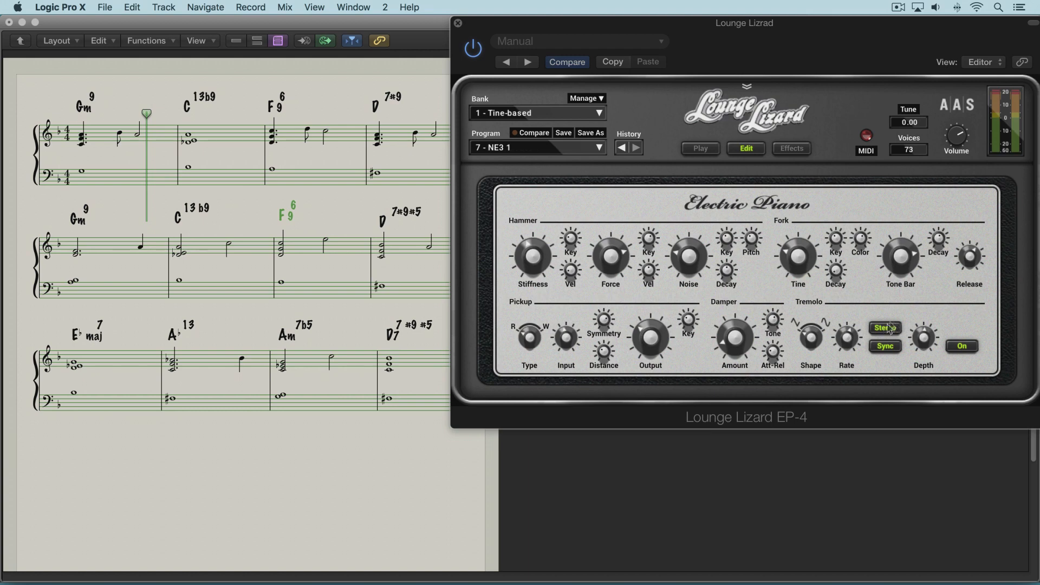
{"action": "left_click", "coordinate": [884, 327]}
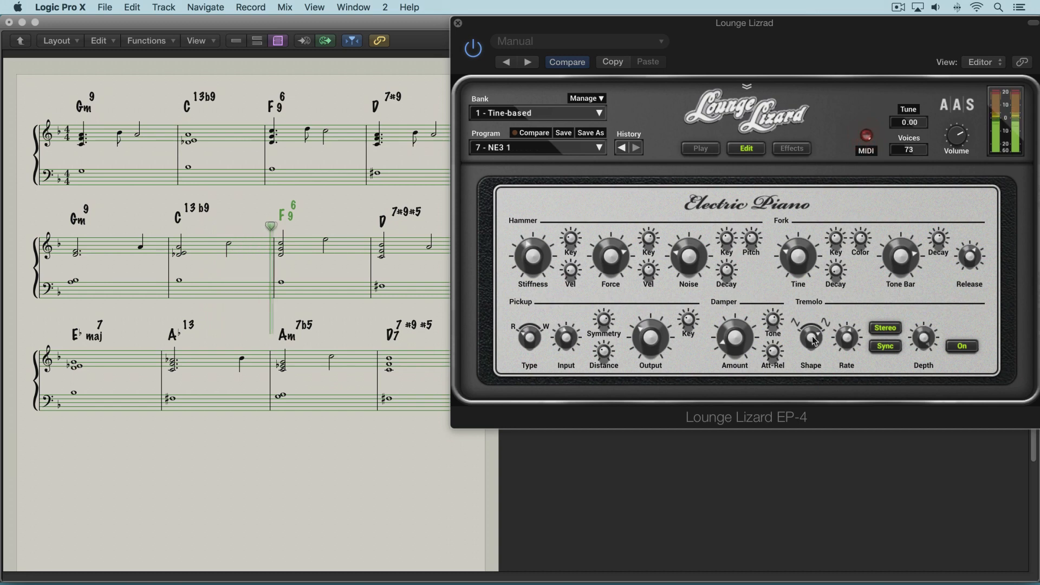
Toggle Stereo off and on again, then switch tempo Sync off so Rate runs free
{"action": "left_click", "coordinate": [885, 327]}
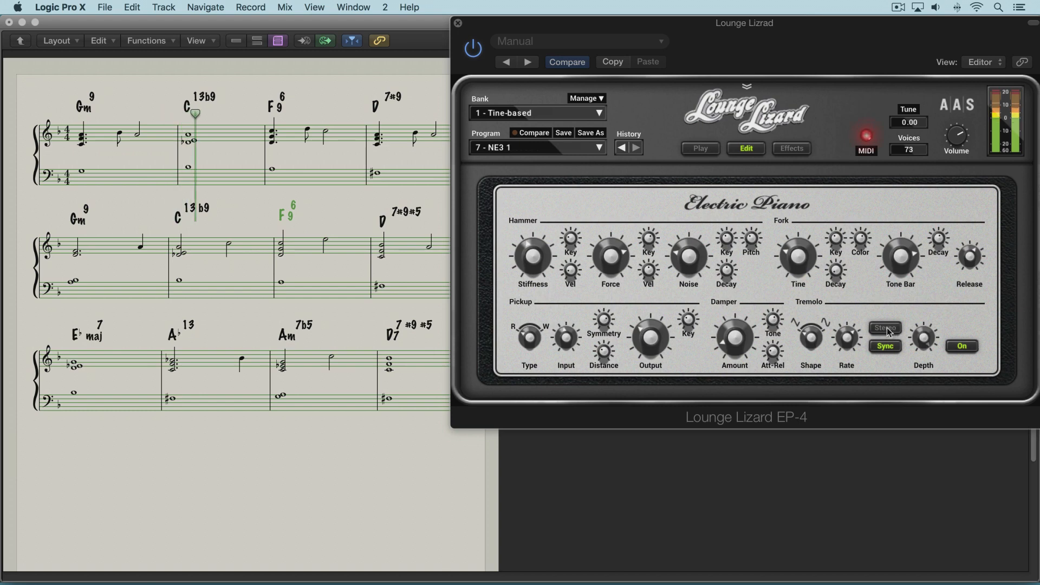
{"action": "left_click", "coordinate": [884, 327]}
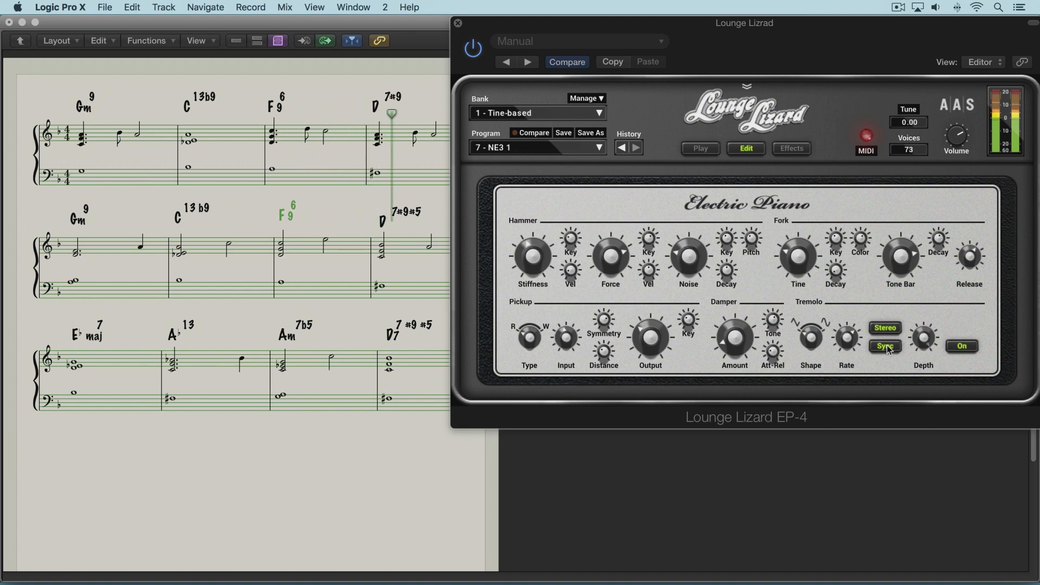
{"action": "left_click", "coordinate": [884, 346]}
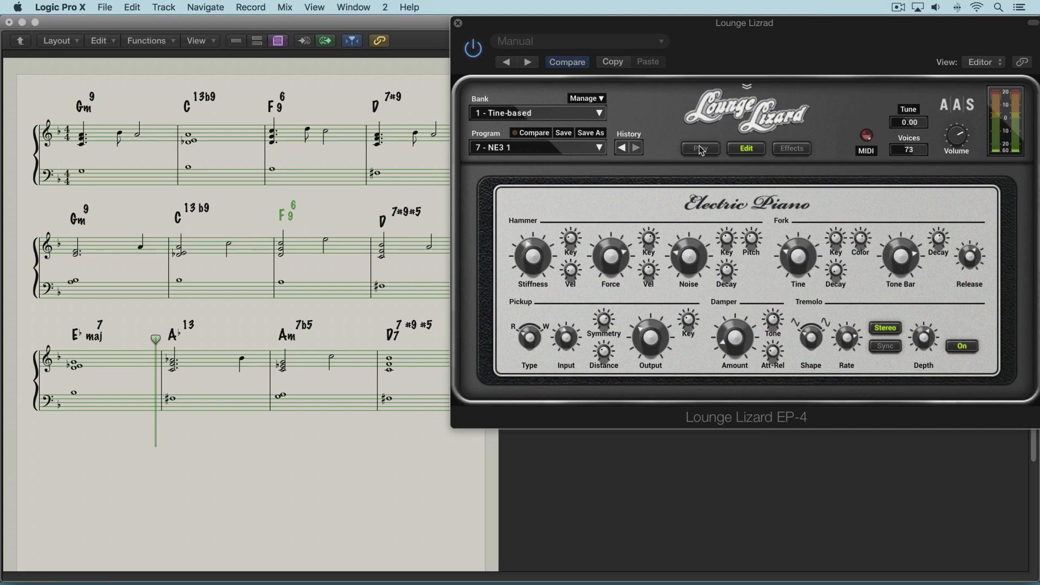
Switch to Play view, turn Tremolo on and enable the mod-wheel Trem depth control
{"action": "left_click", "coordinate": [699, 149]}
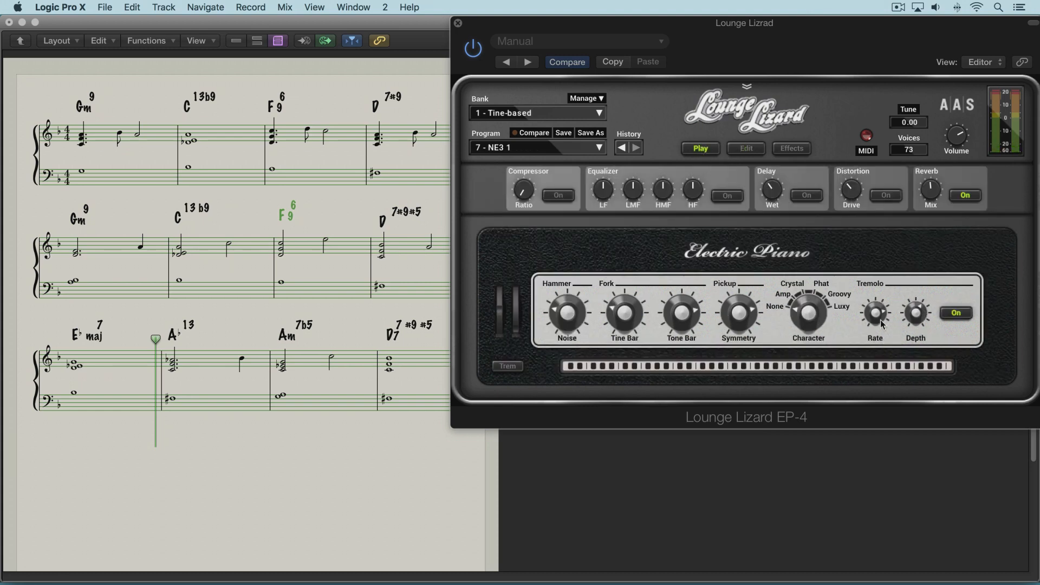
{"action": "mouse_move", "coordinate": [917, 321]}
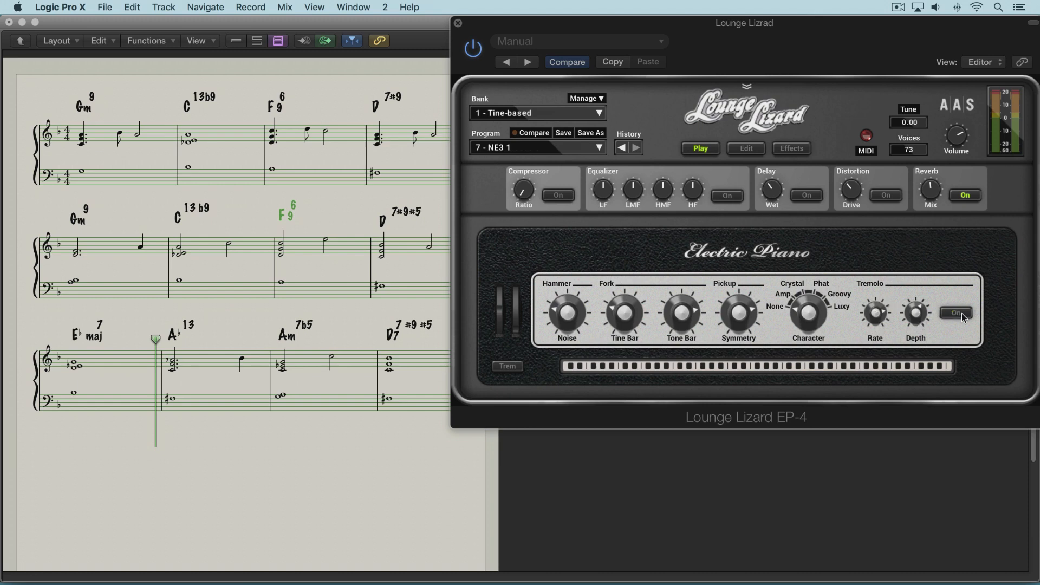
{"action": "left_click", "coordinate": [956, 312]}
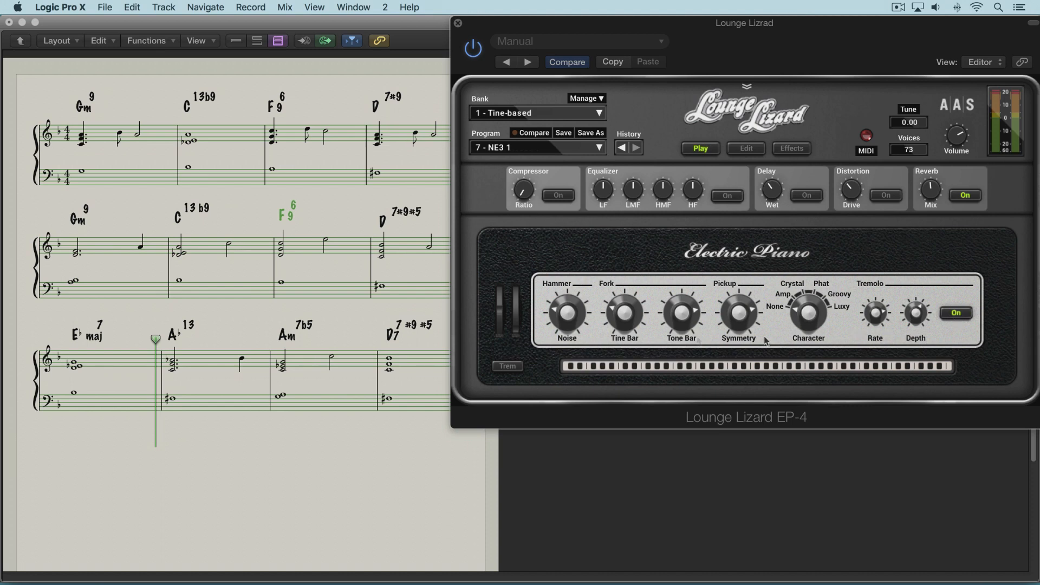
{"action": "left_click", "coordinate": [508, 367]}
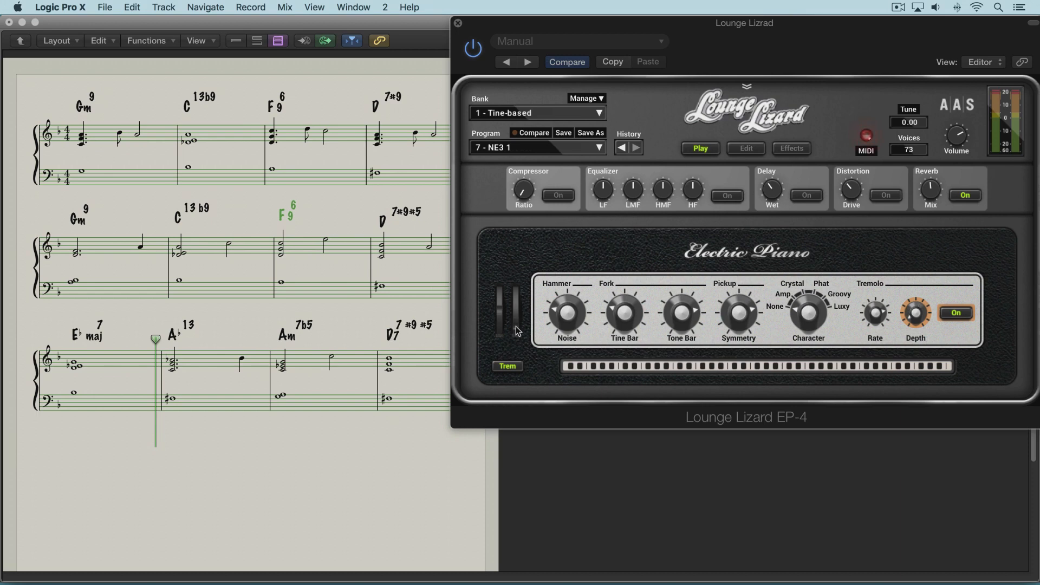
{"action": "mouse_move", "coordinate": [543, 372]}
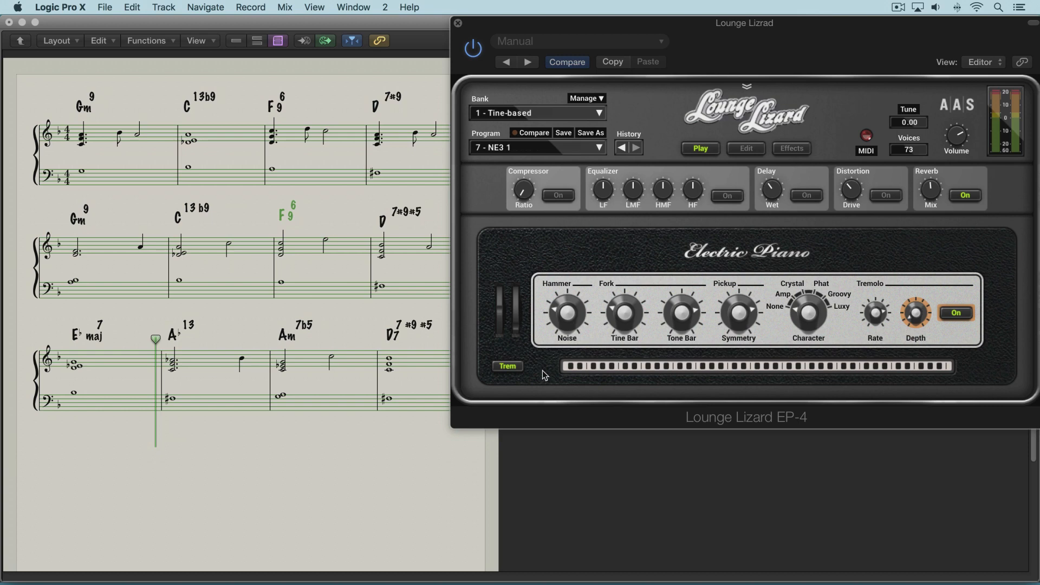
{"action": "mouse_move", "coordinate": [997, 316]}
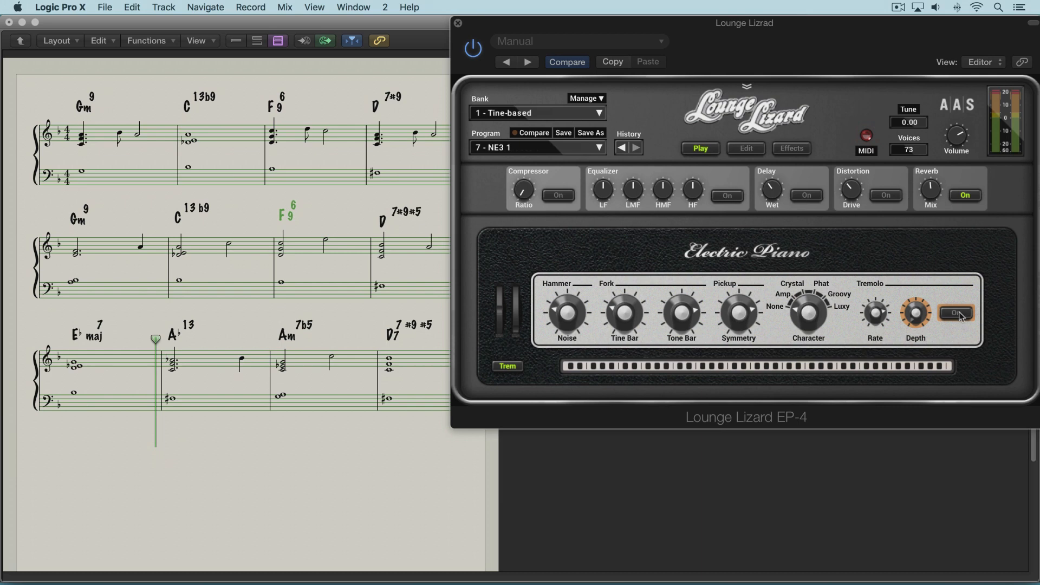
{"action": "mouse_move", "coordinate": [956, 342]}
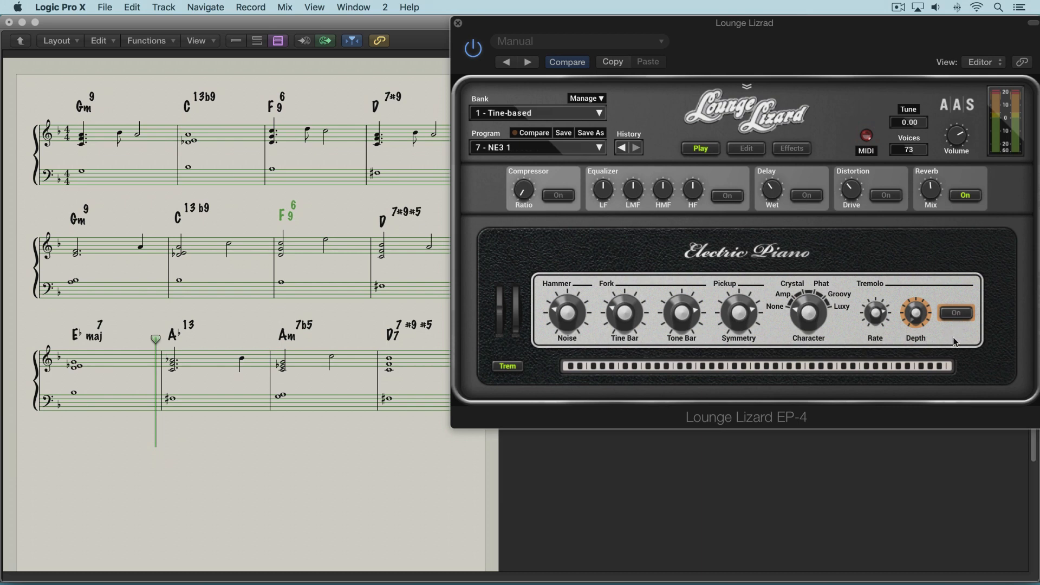
{"action": "mouse_move", "coordinate": [943, 344]}
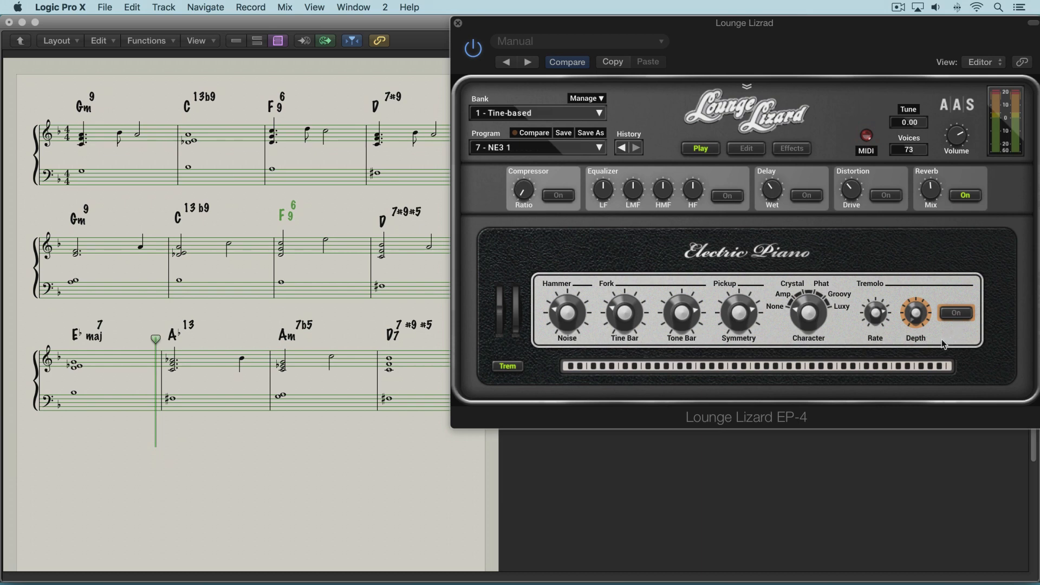
{"action": "mouse_move", "coordinate": [922, 334]}
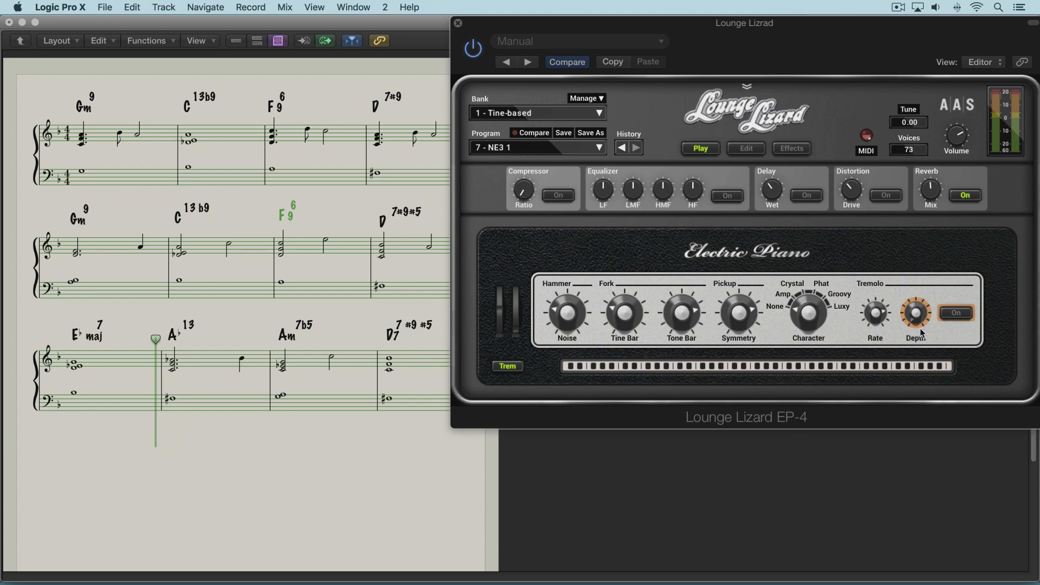
{"action": "mouse_move", "coordinate": [945, 336]}
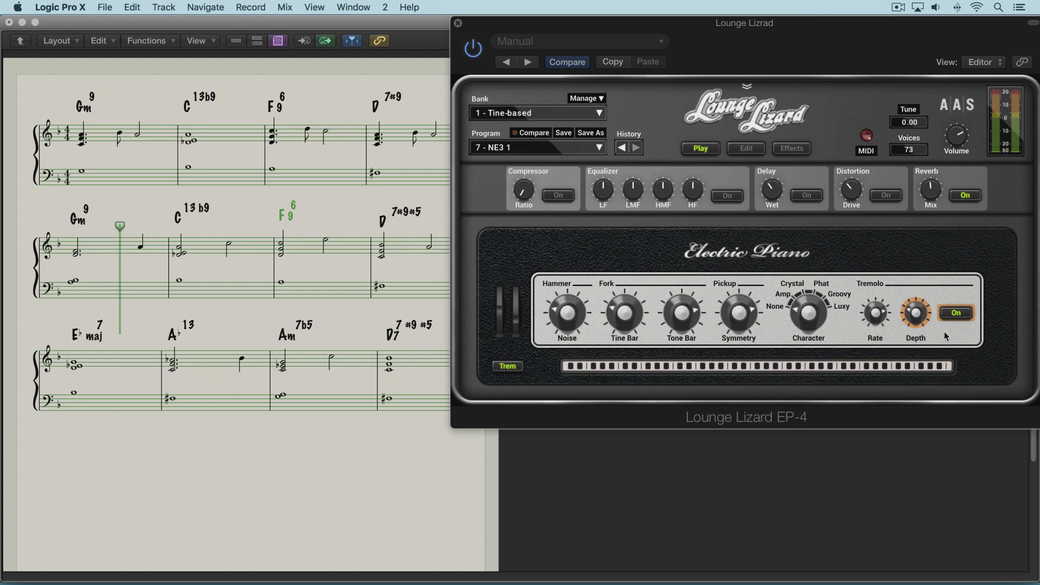
{"action": "mouse_move", "coordinate": [738, 407]}
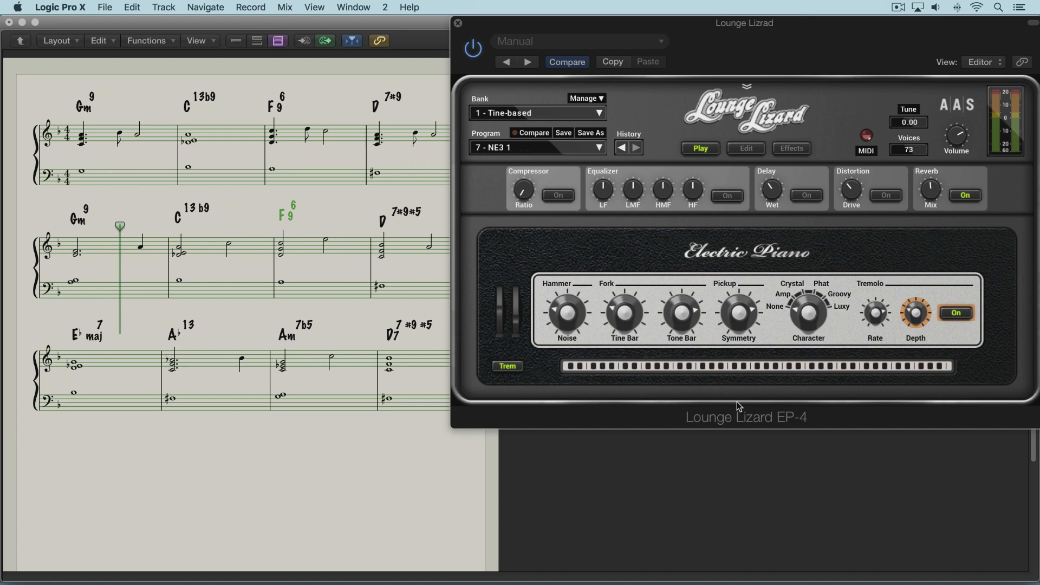
{"action": "mouse_move", "coordinate": [747, 149]}
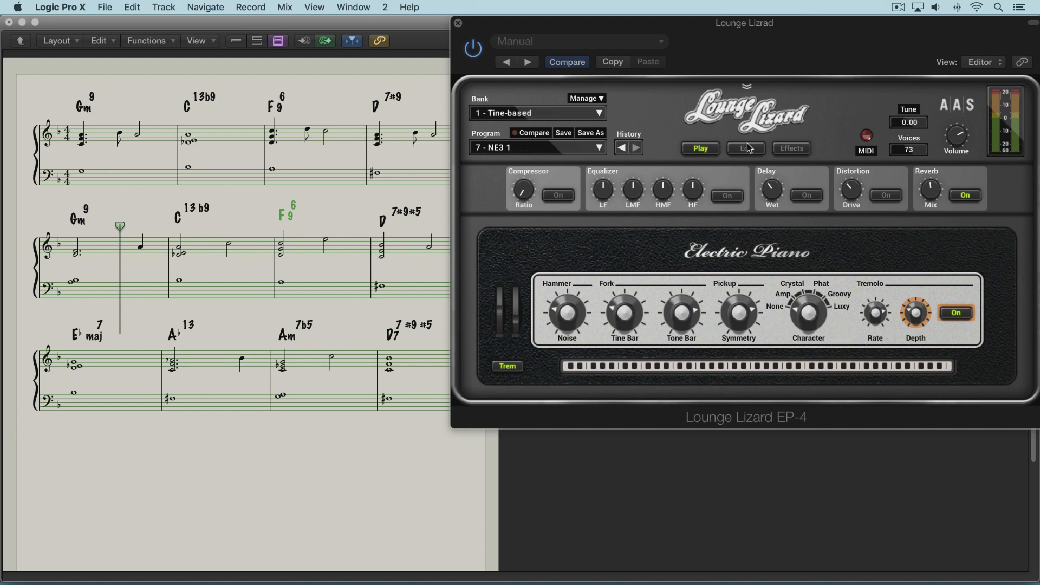
Return to Edit view and switch the tremolo from stereo to mono
{"action": "left_click", "coordinate": [746, 148]}
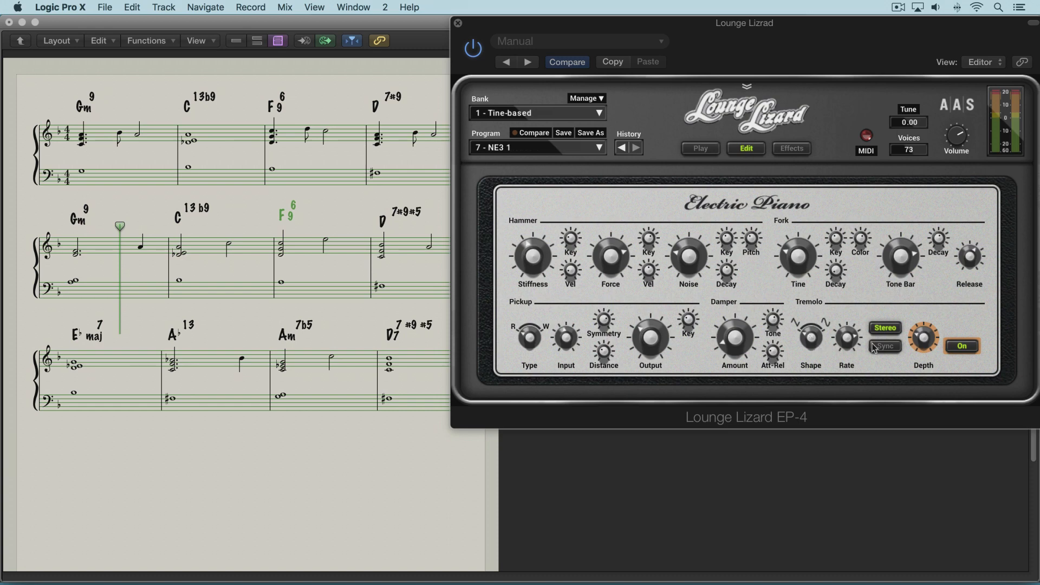
{"action": "mouse_move", "coordinate": [888, 353]}
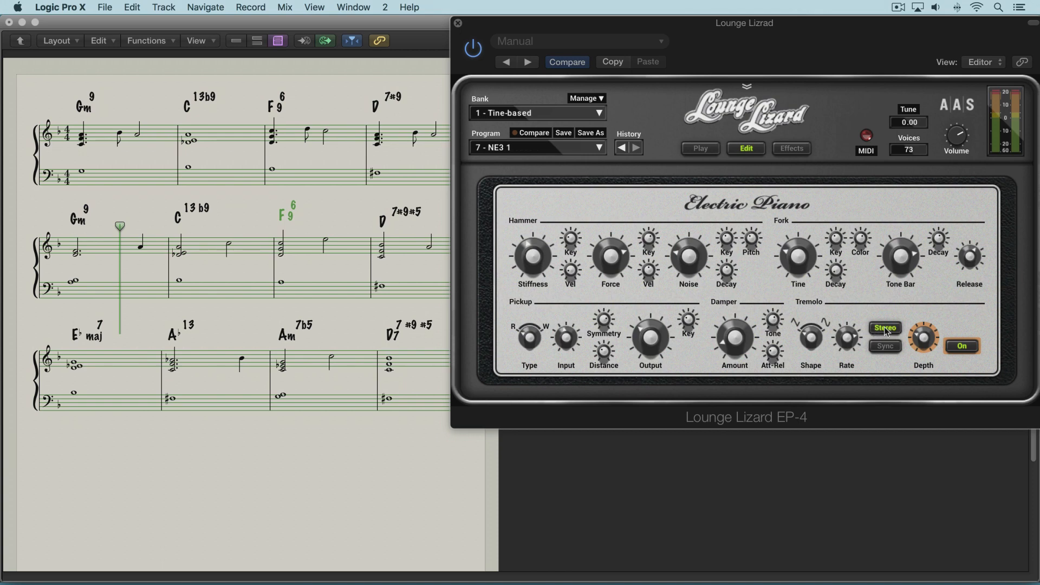
{"action": "left_click", "coordinate": [884, 328]}
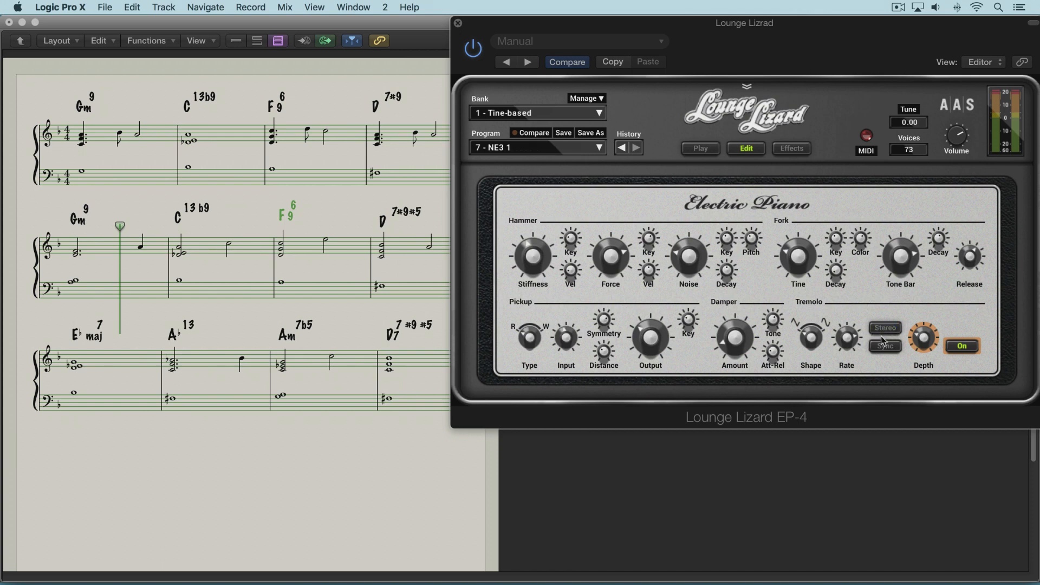